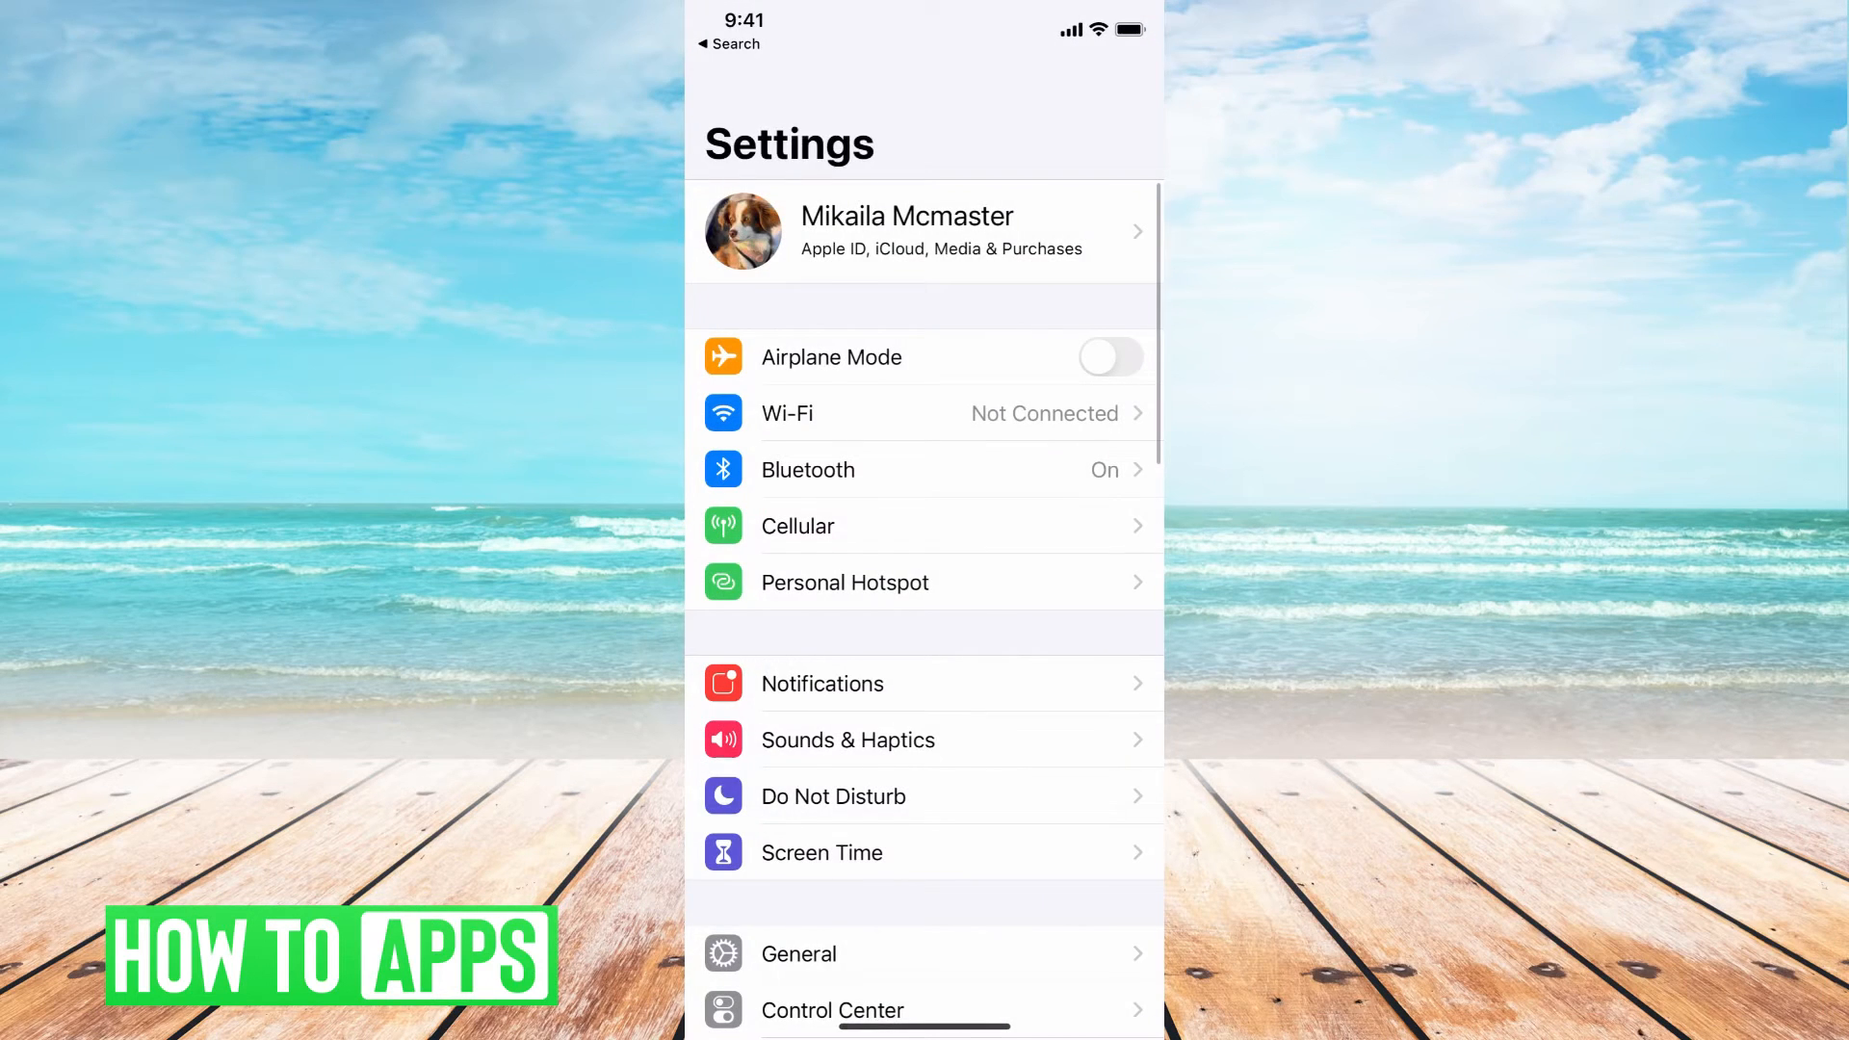
Reach the Change Password form via Apple ID > Password & Security, then cancel out of it.
click(922, 229)
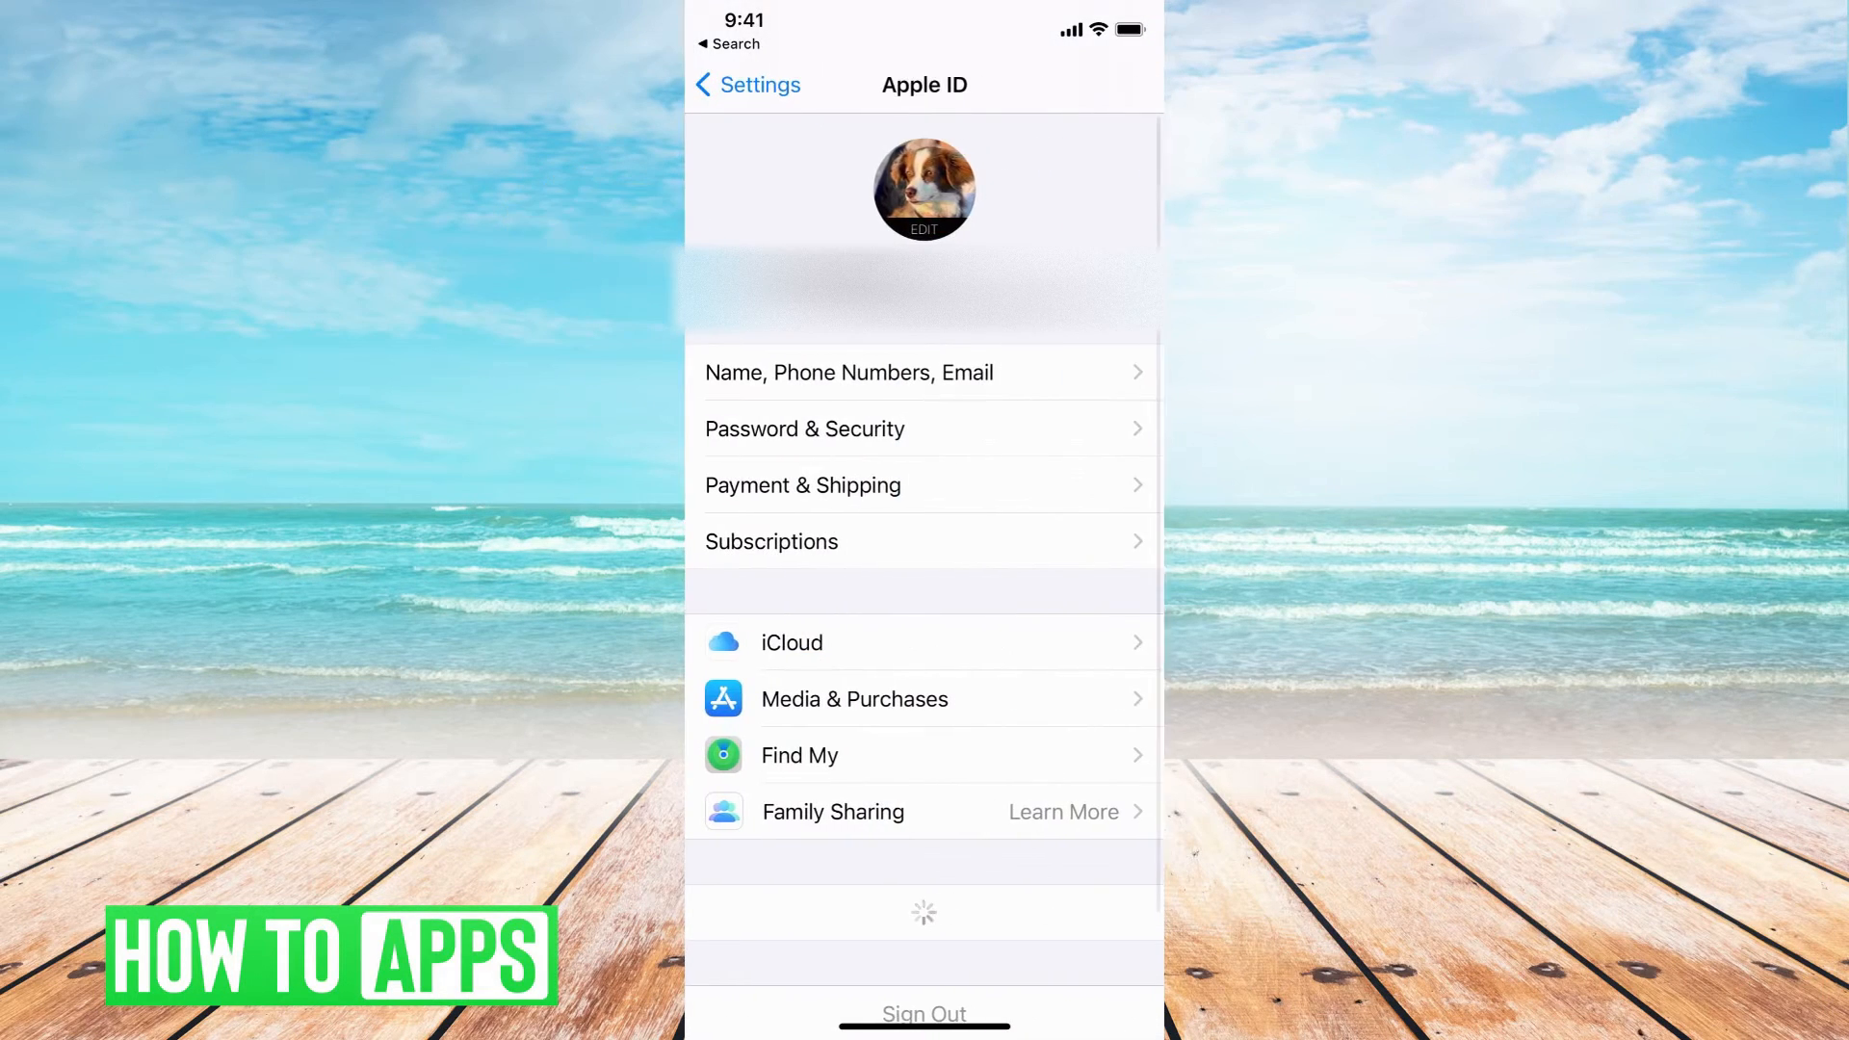
click(805, 427)
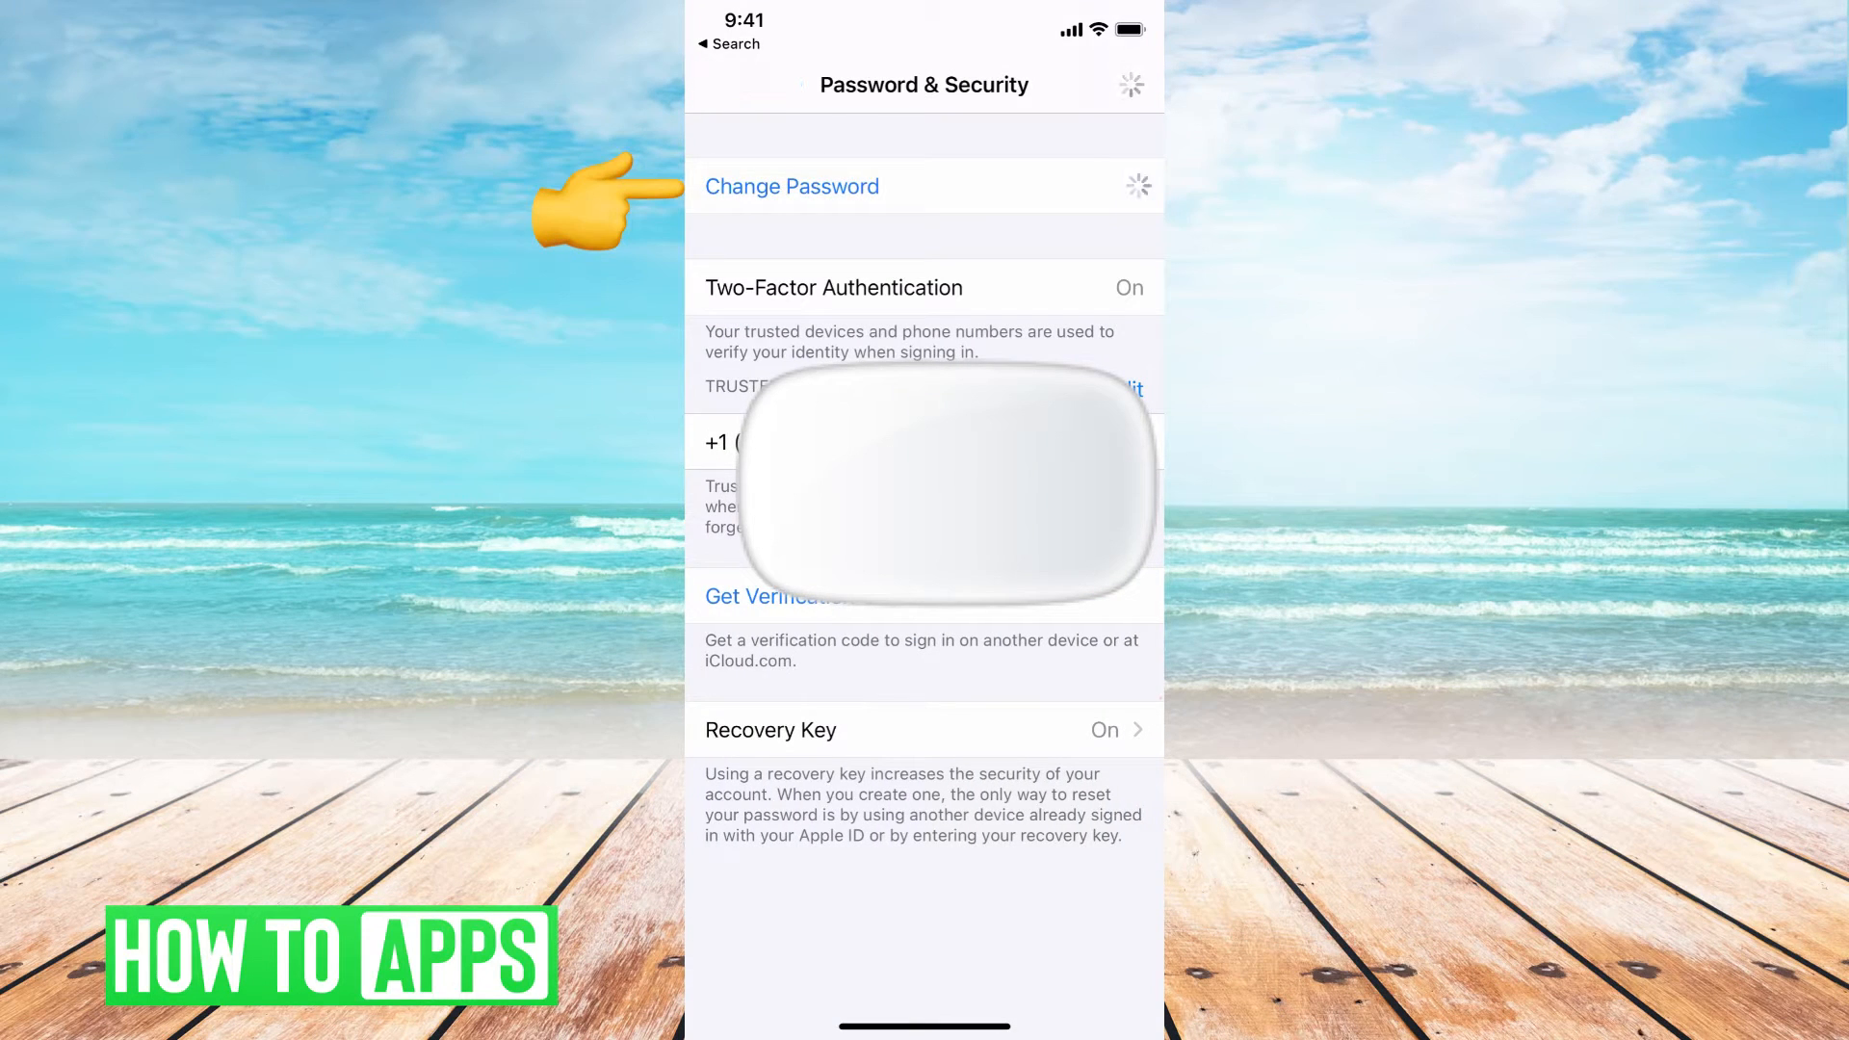
click(792, 187)
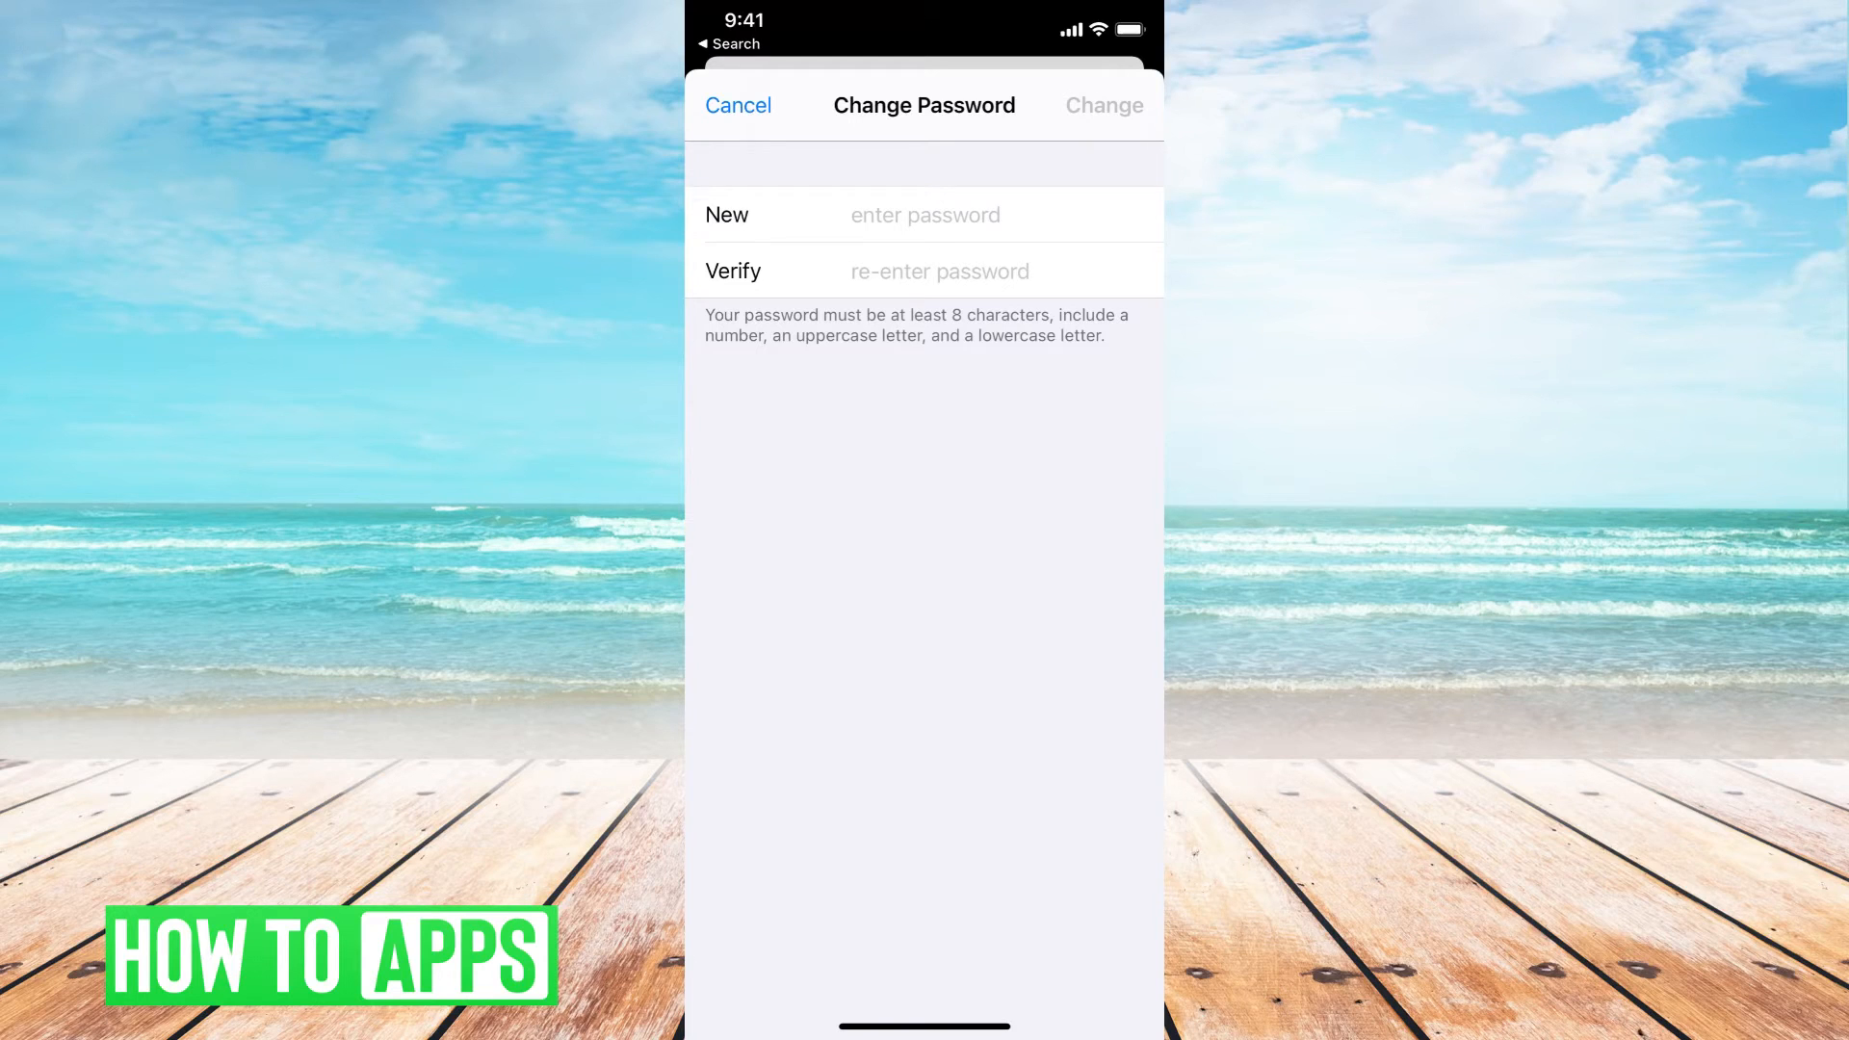
click(738, 104)
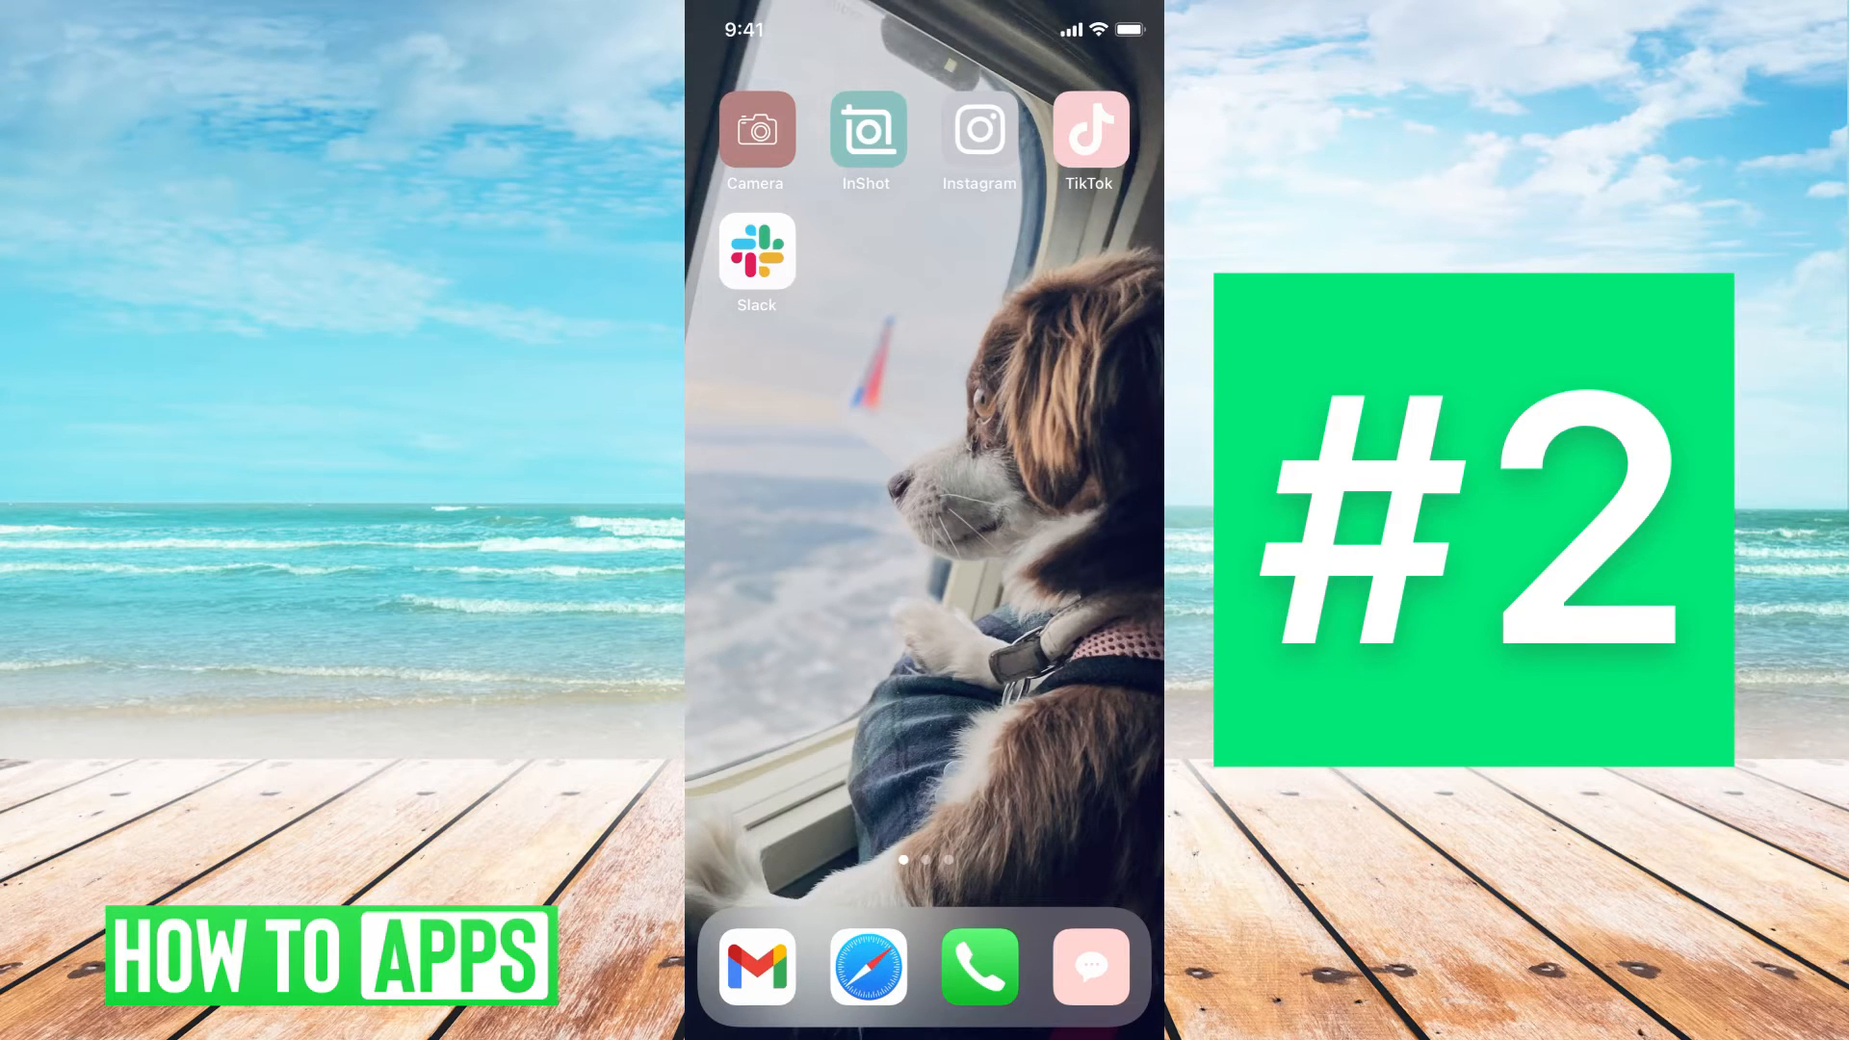
Go to icloud.com in Safari and dismiss the sign-in prompt to view the page.
click(869, 966)
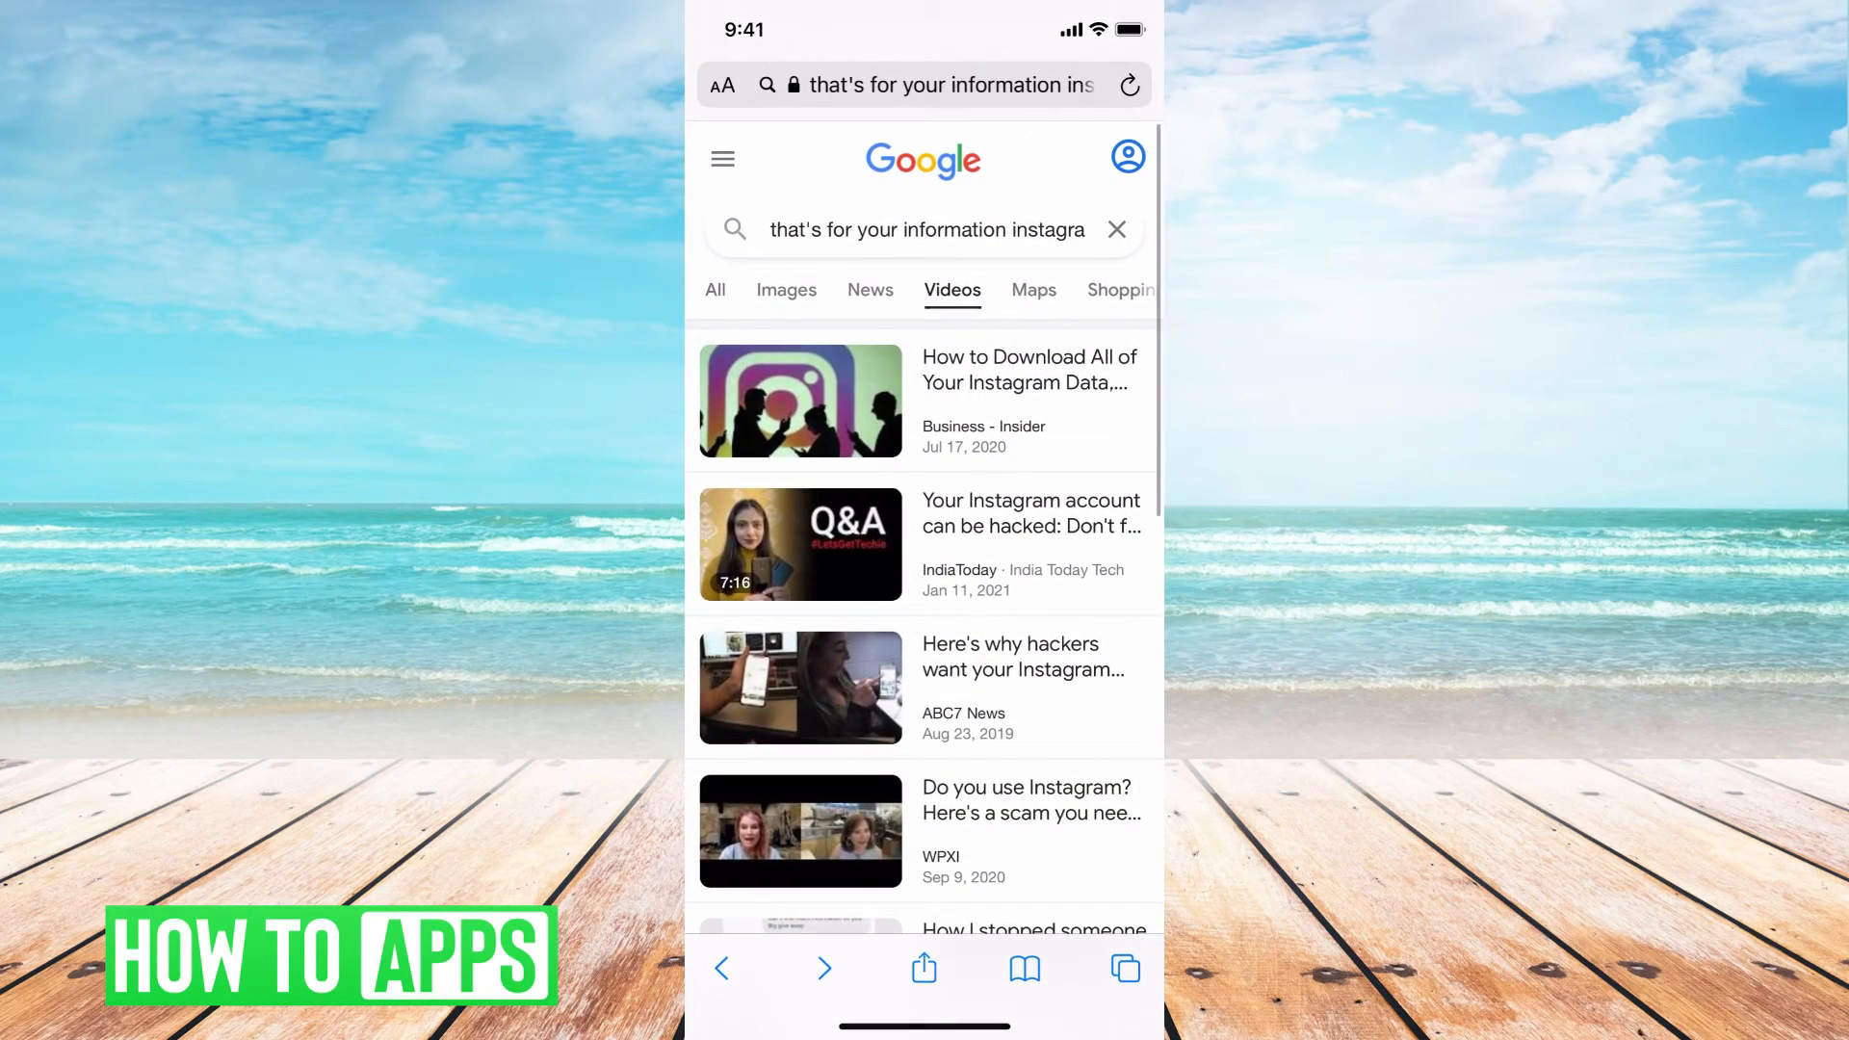
click(944, 84)
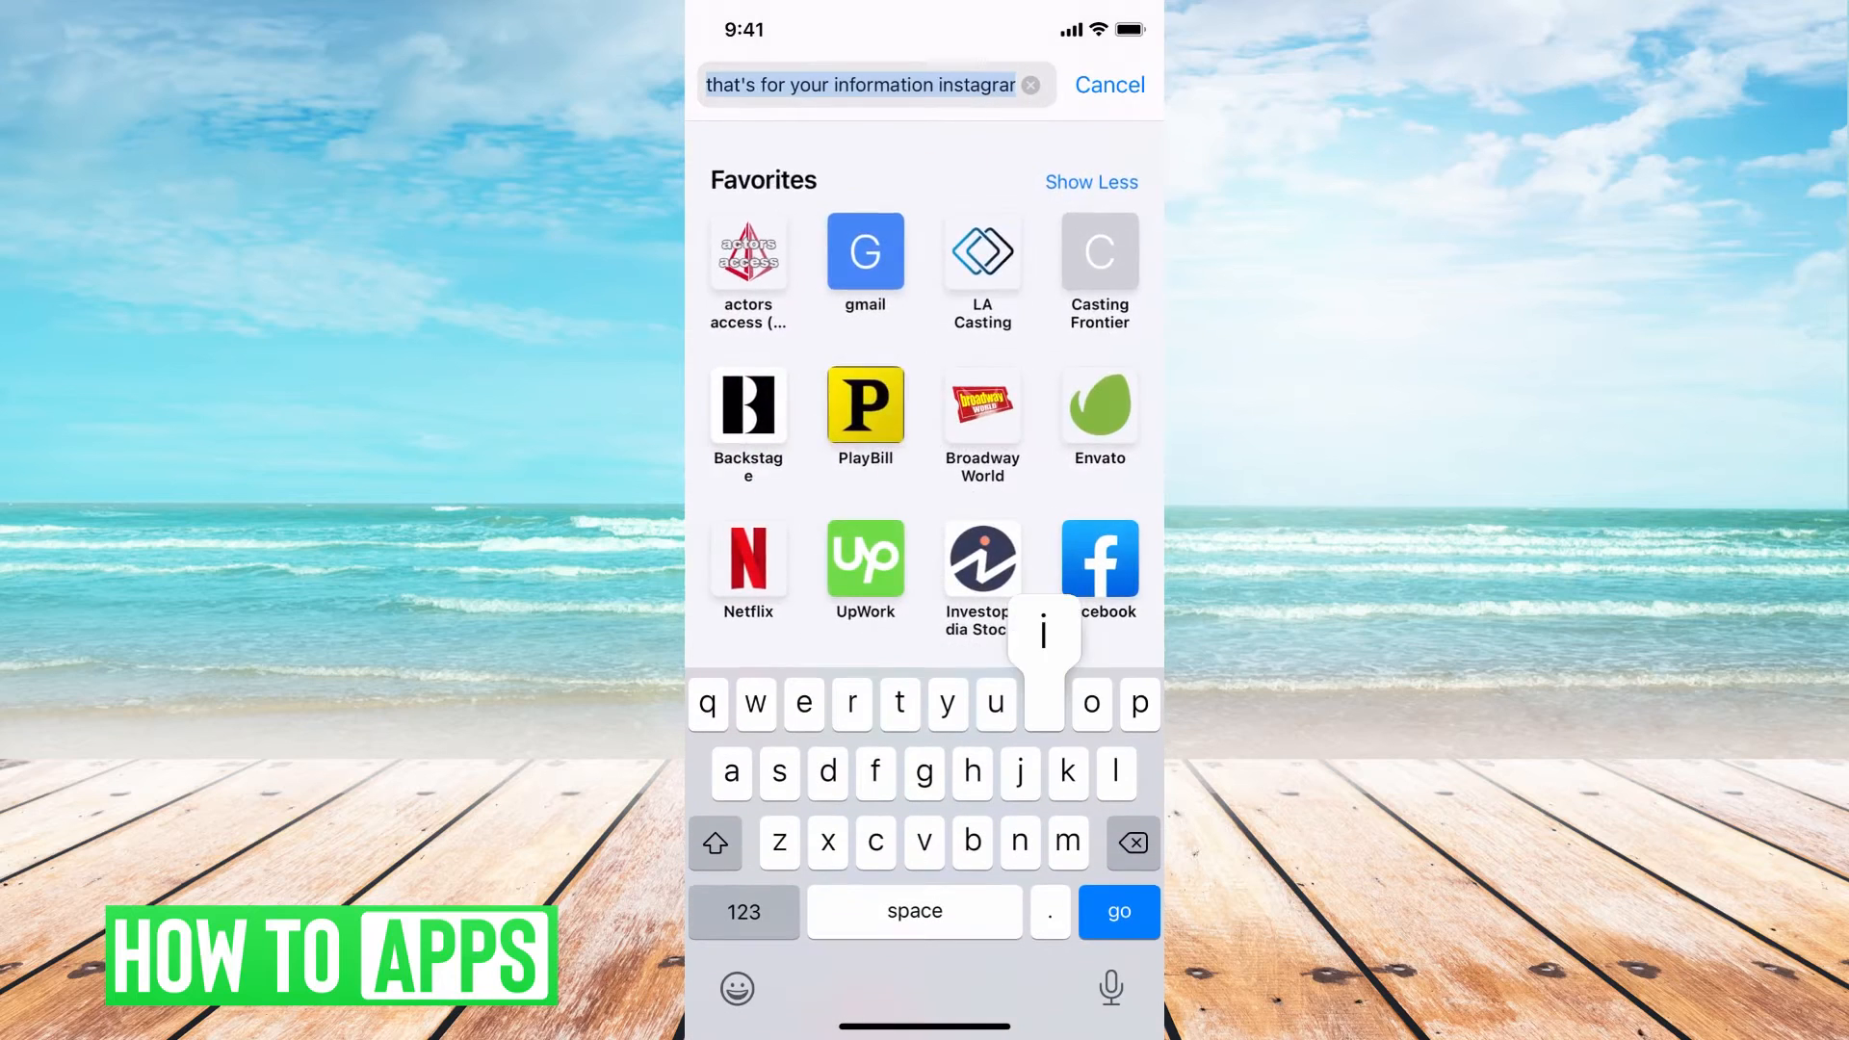
click(1117, 911)
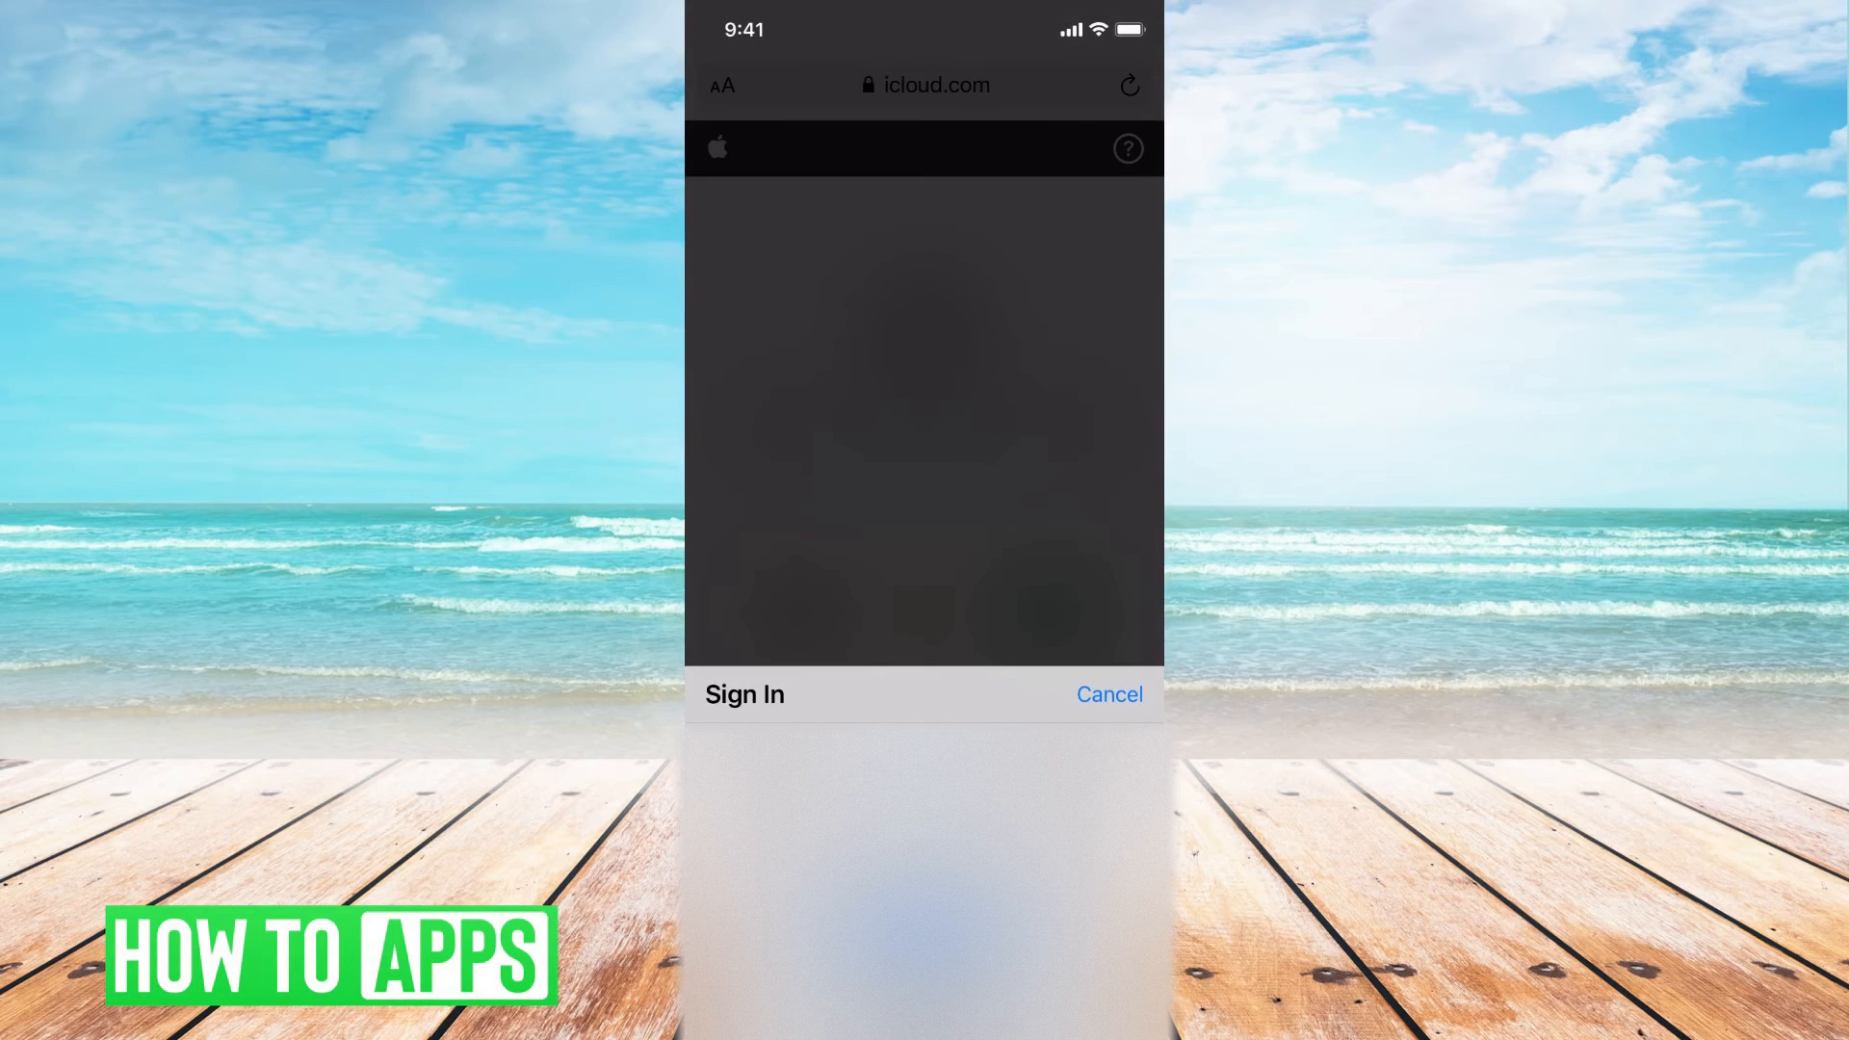
click(1105, 694)
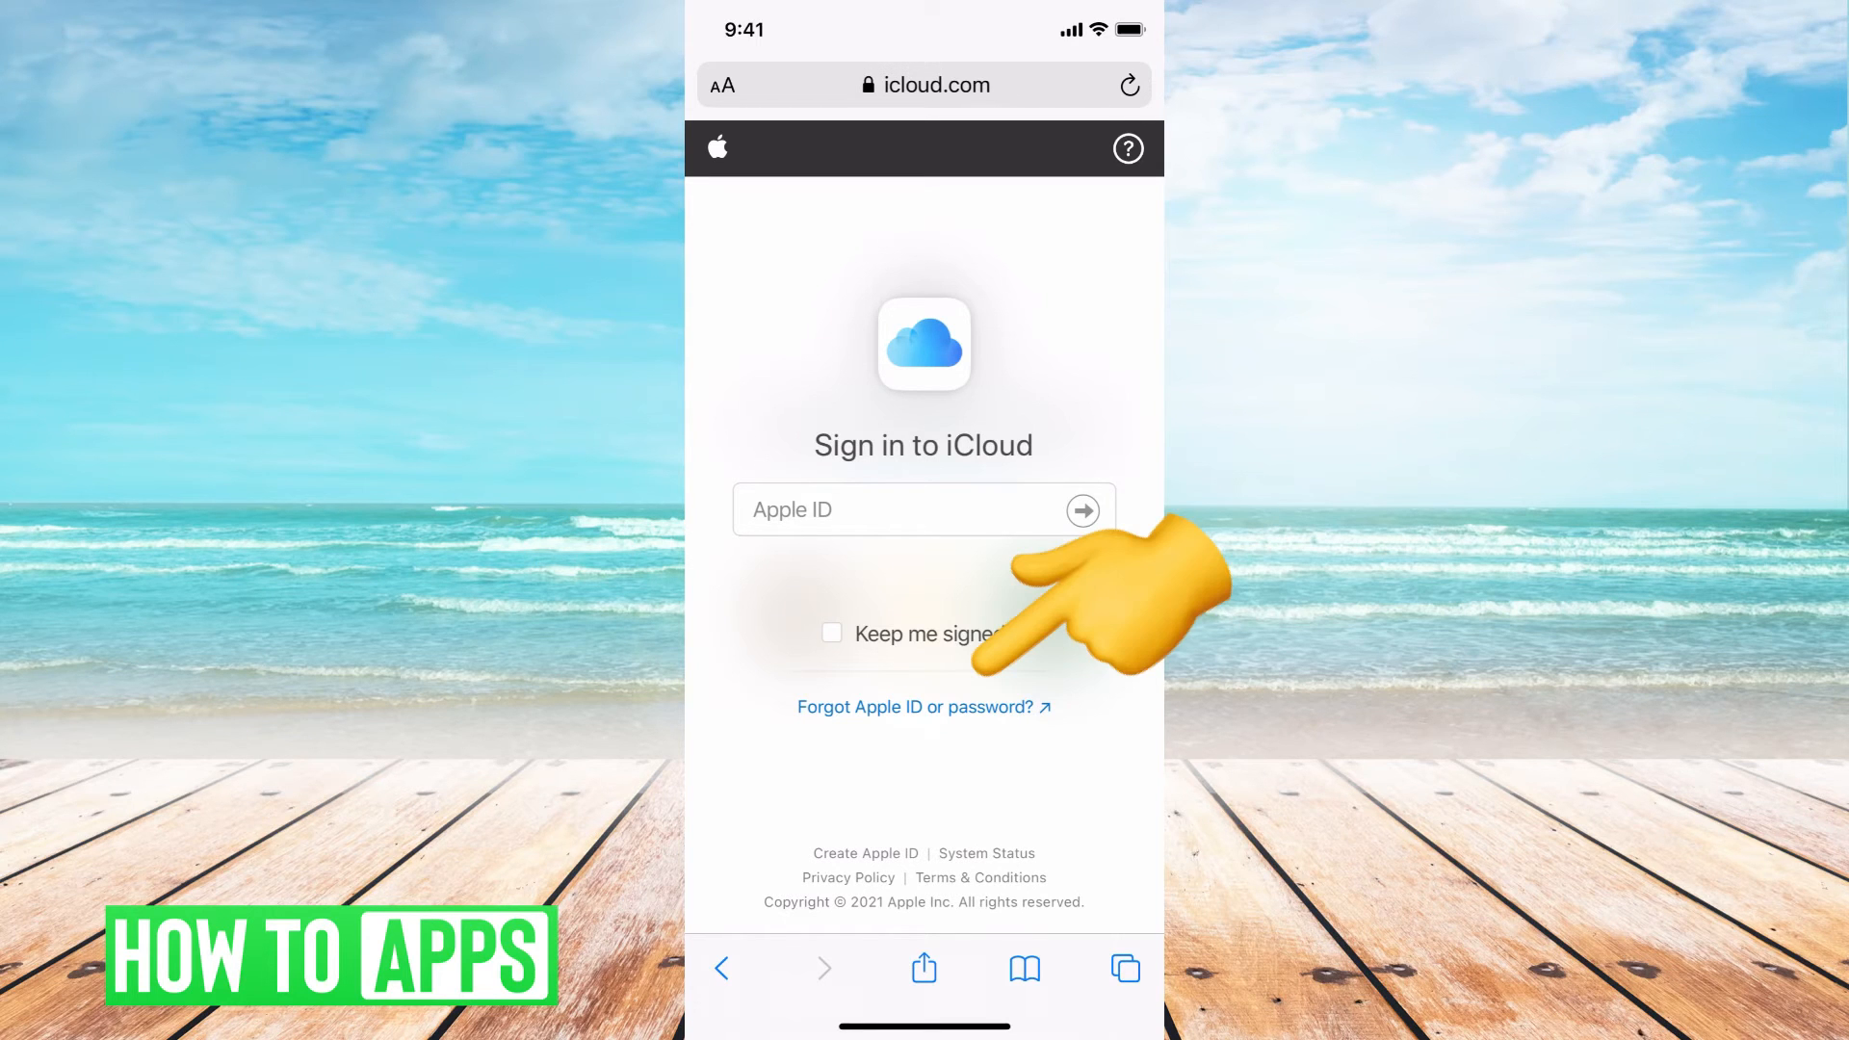
Follow 'Forgot Apple ID or password?' to iforgot.apple.com and switch to that tab.
click(1123, 969)
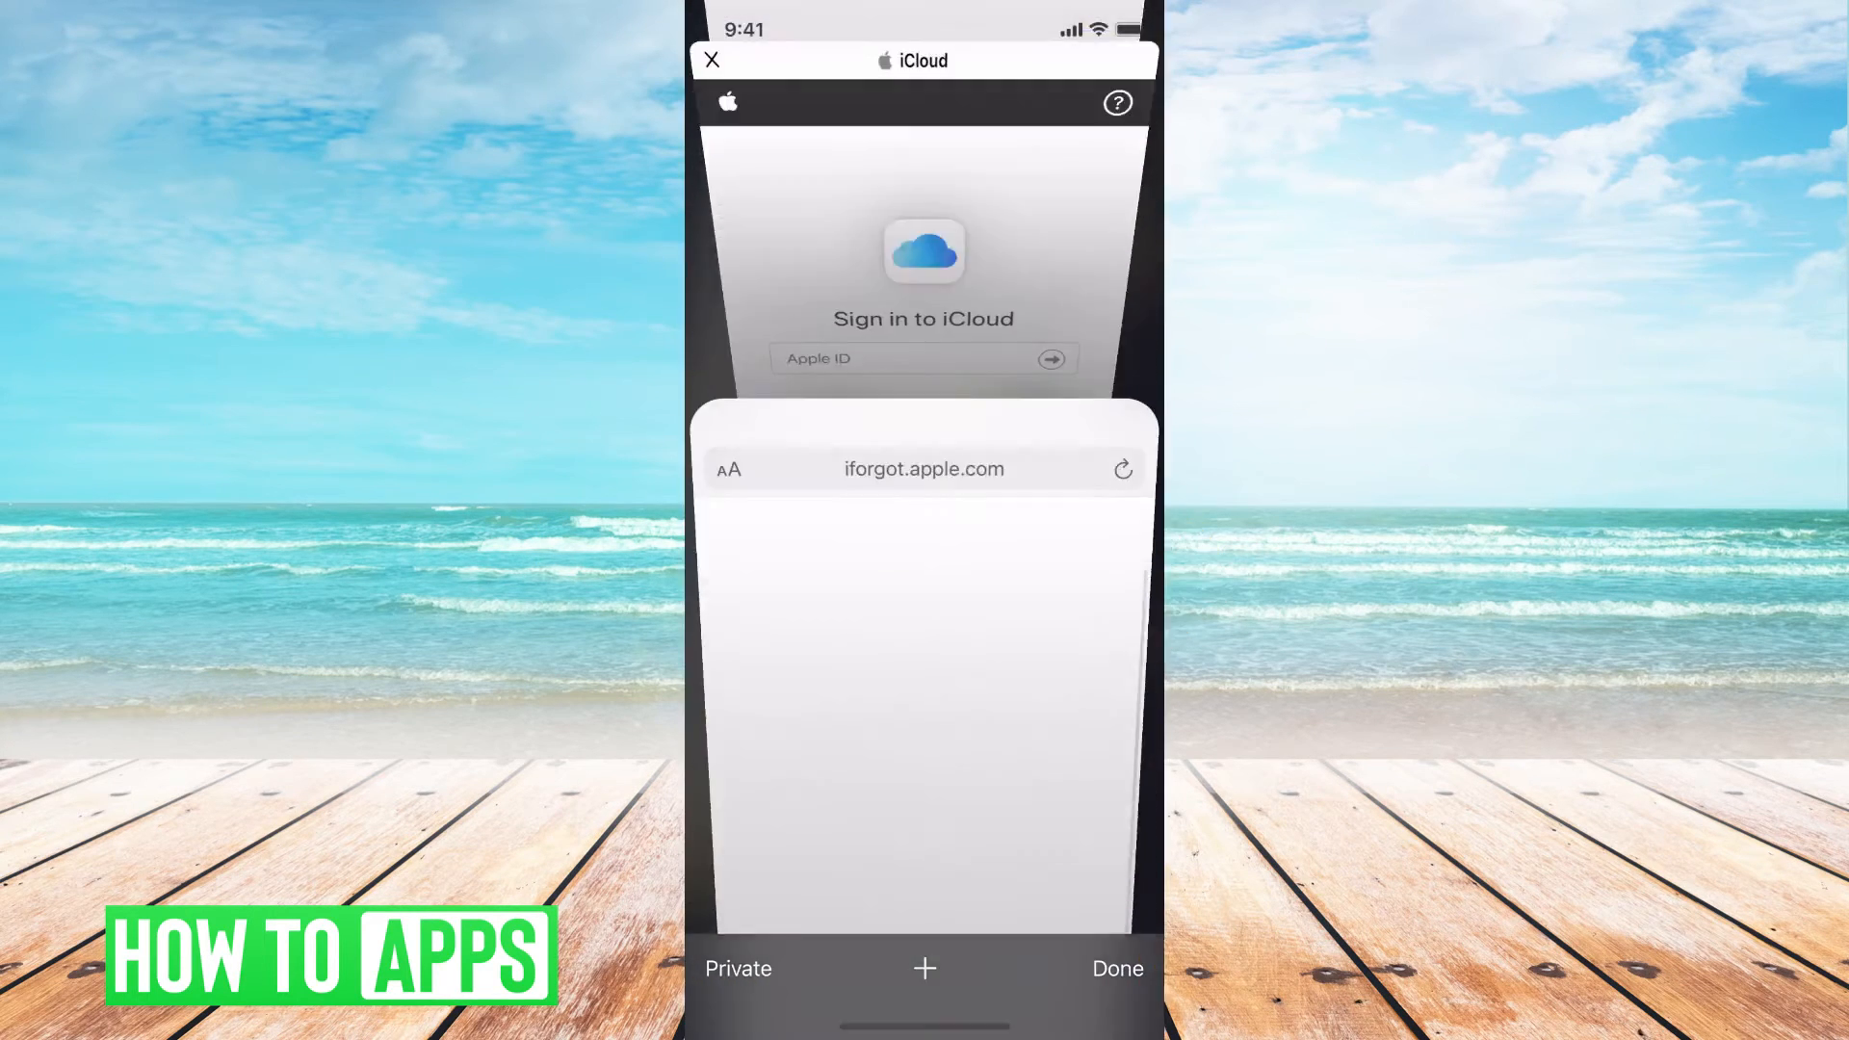
click(1115, 968)
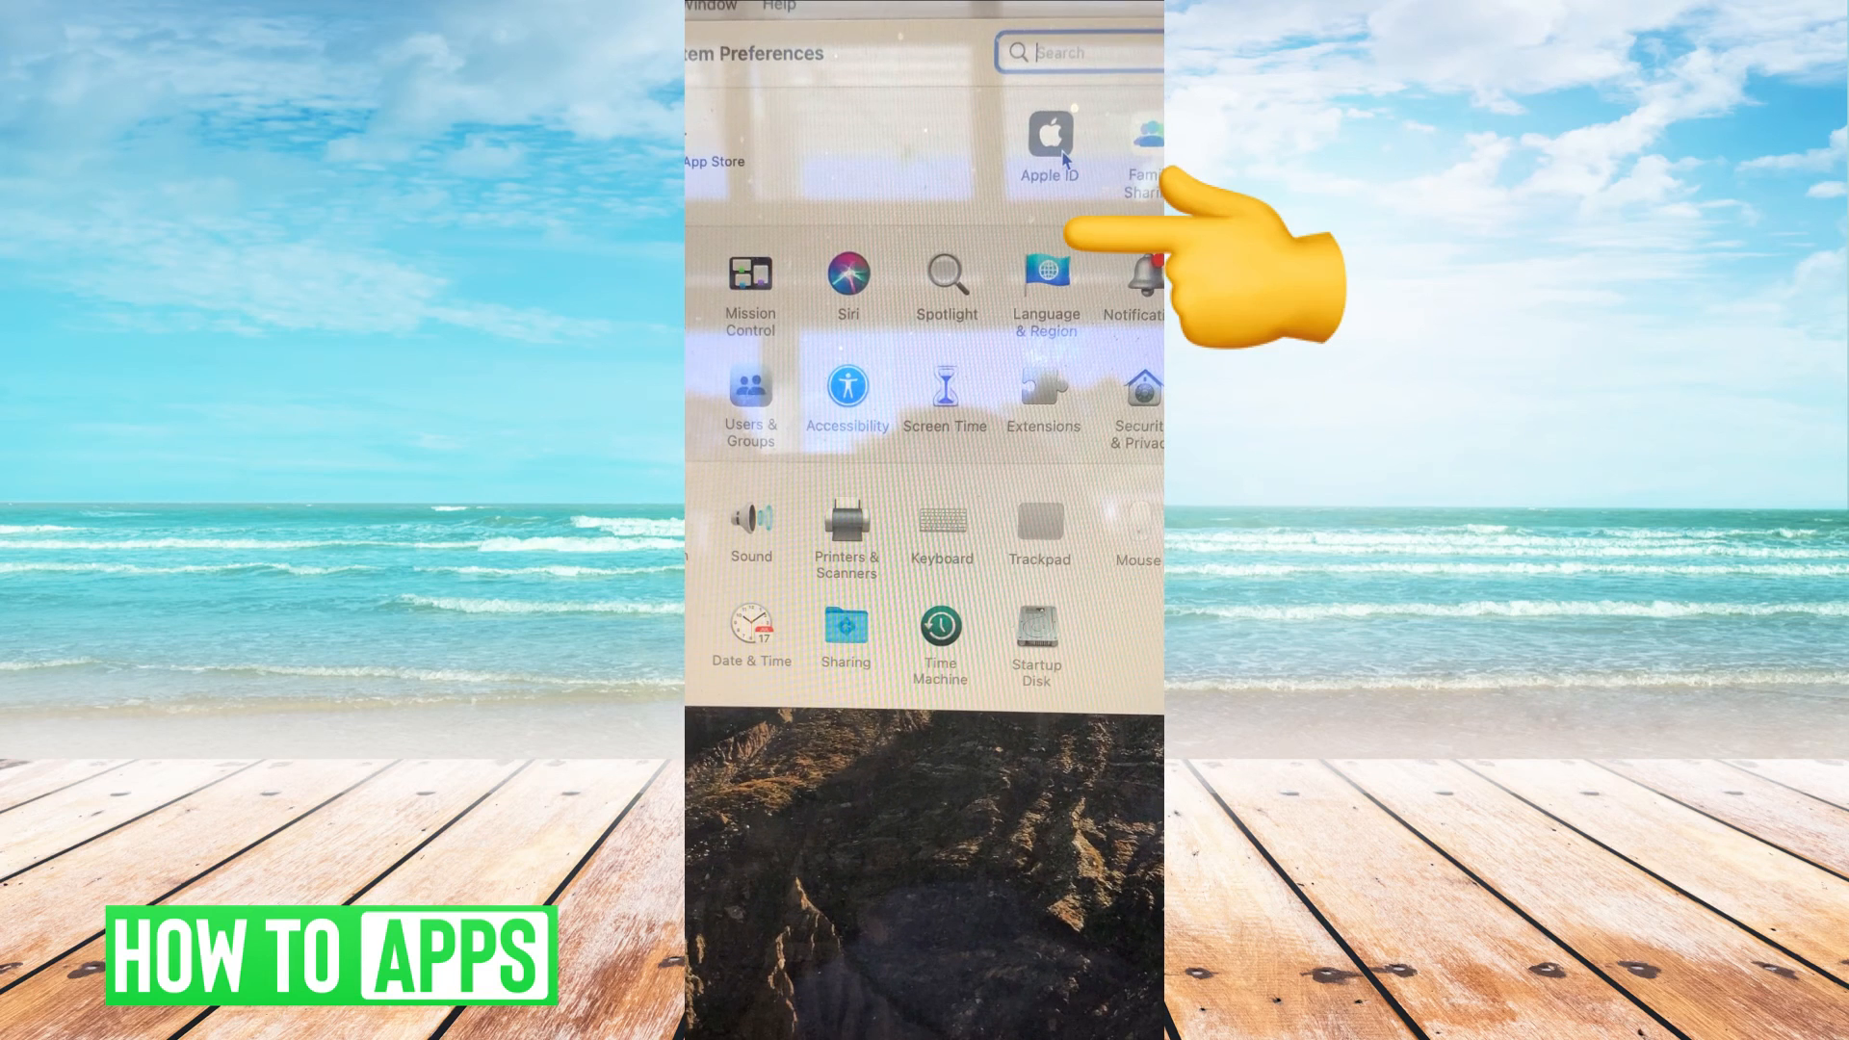
In System Preferences go to Apple ID and its Password & Security pane.
click(1047, 141)
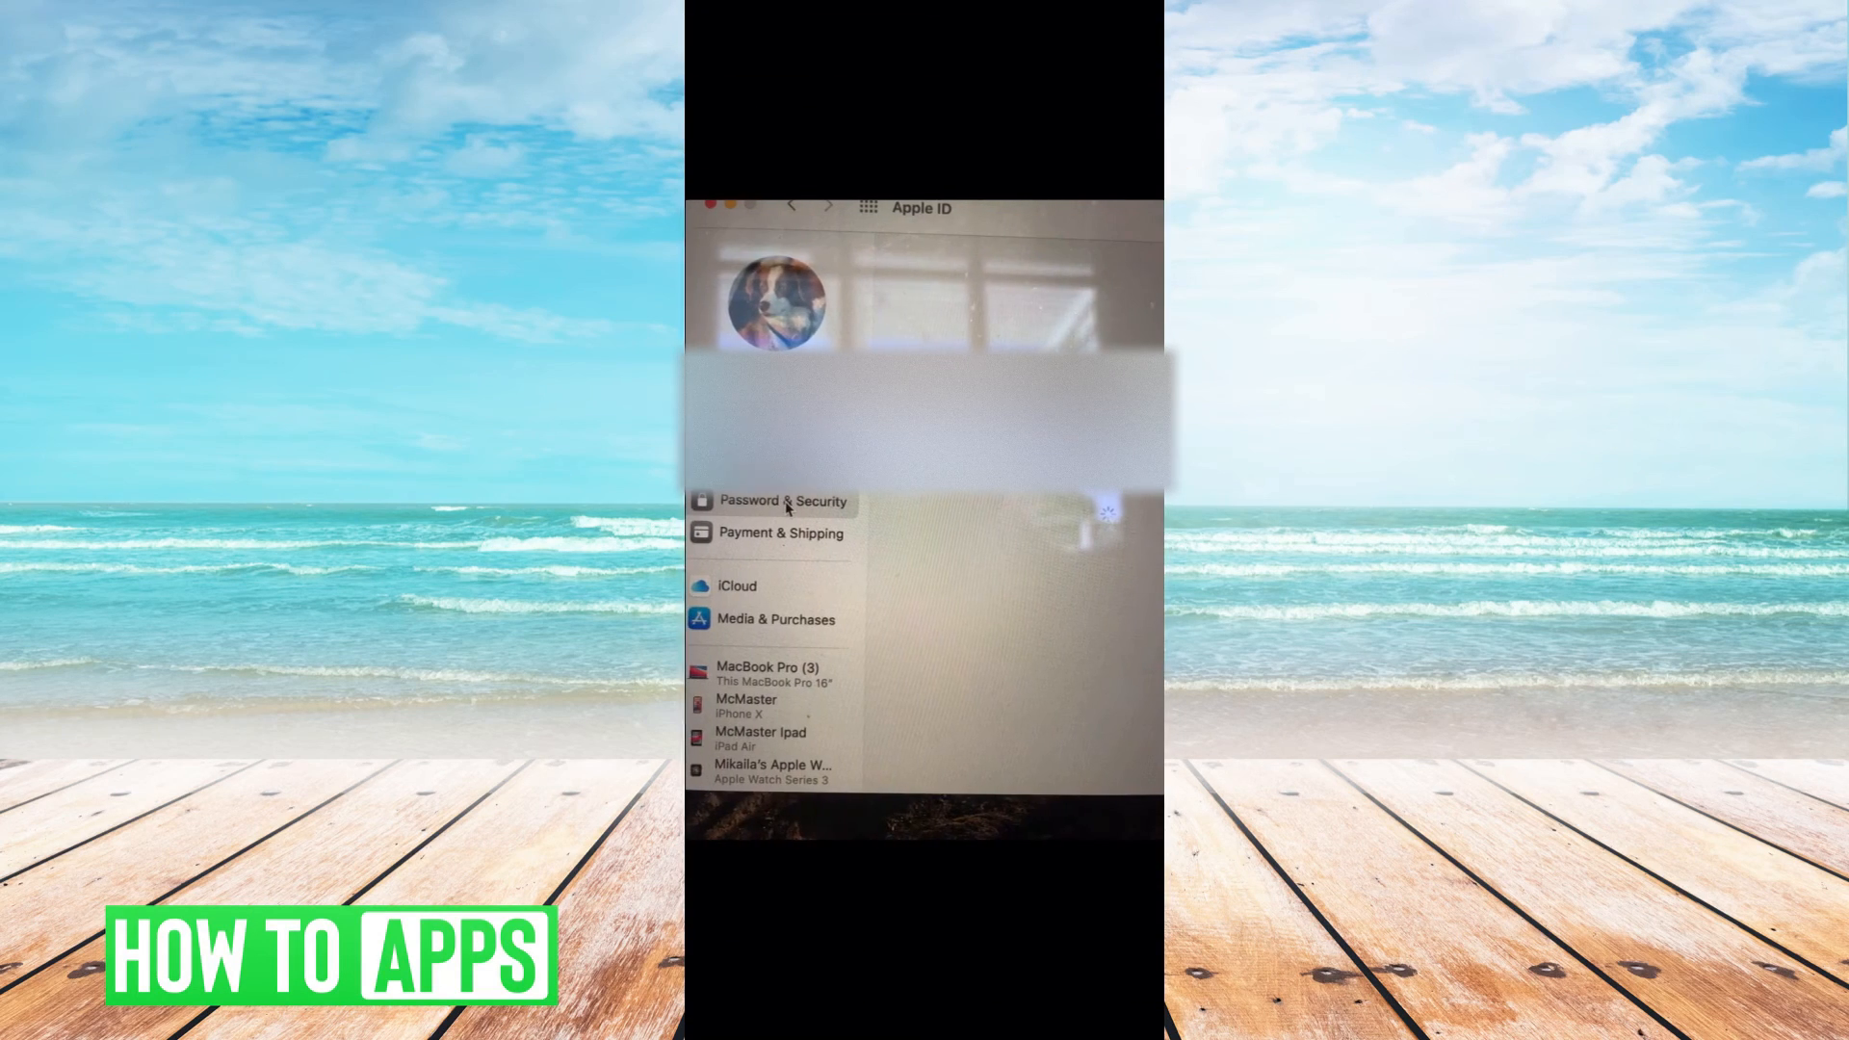
click(784, 501)
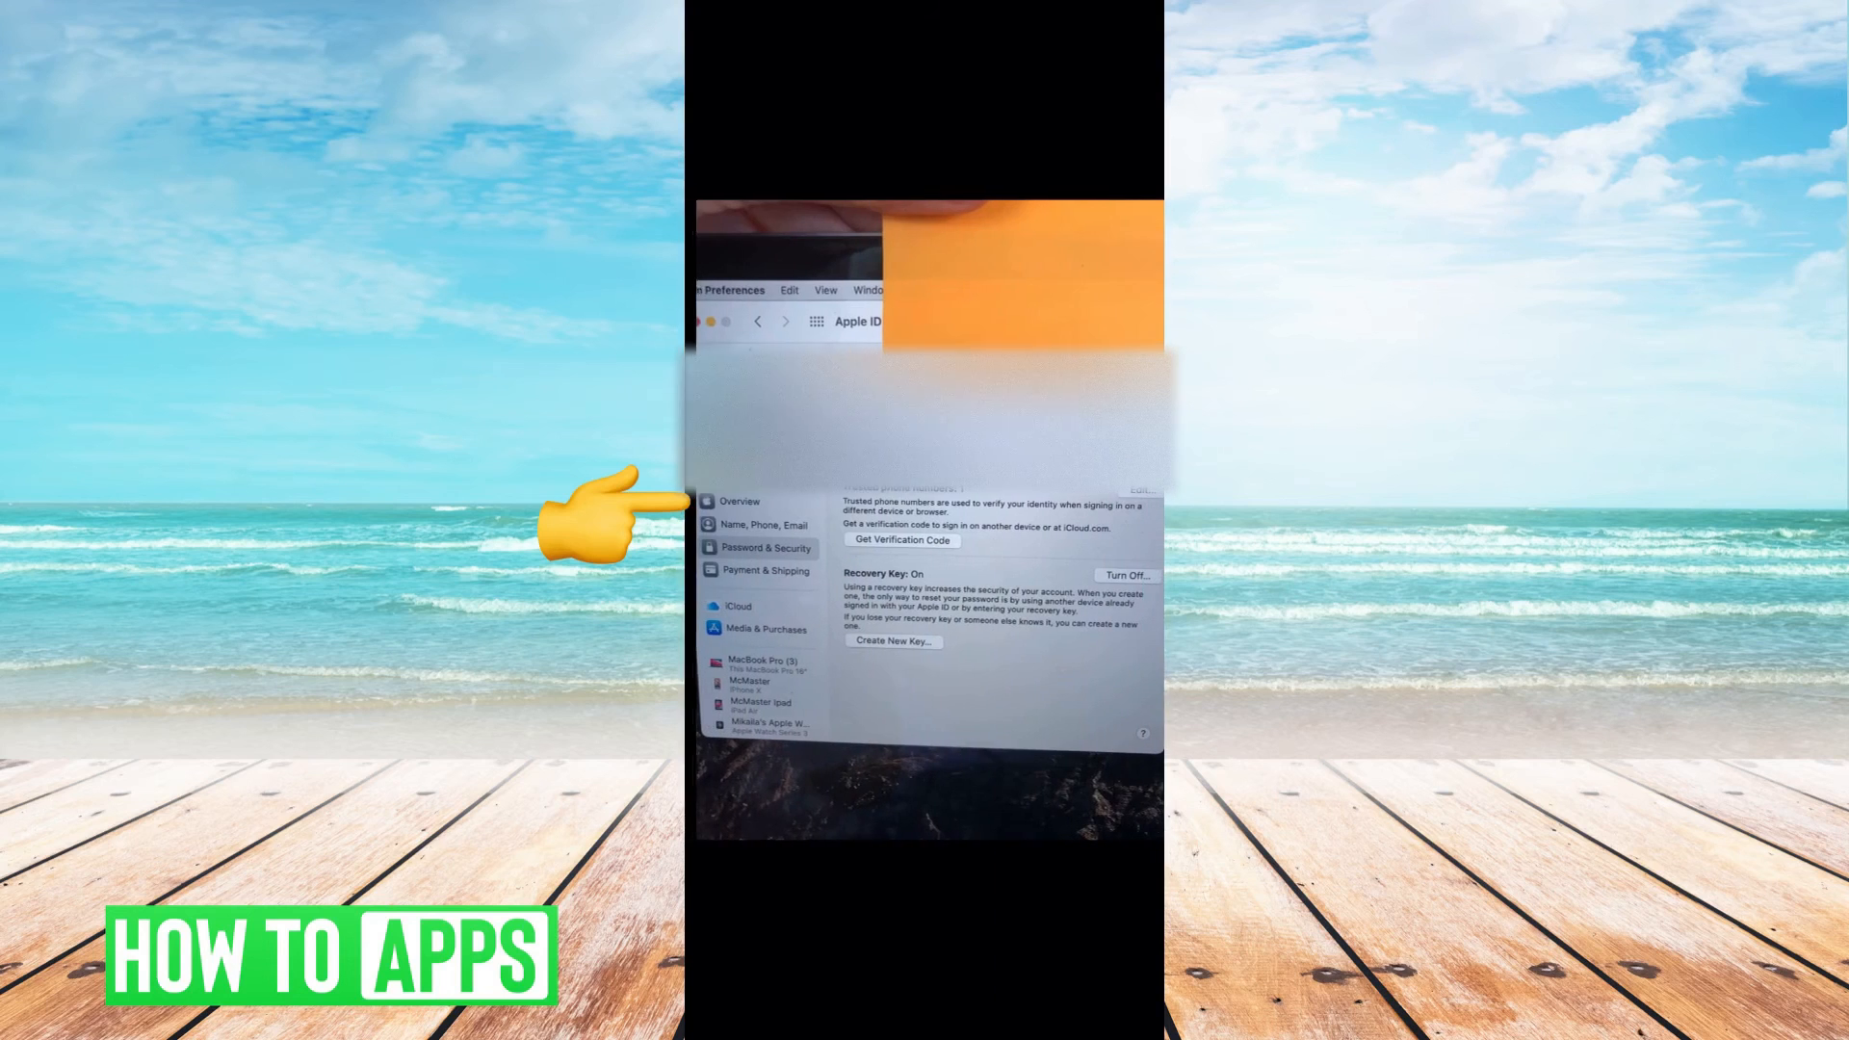